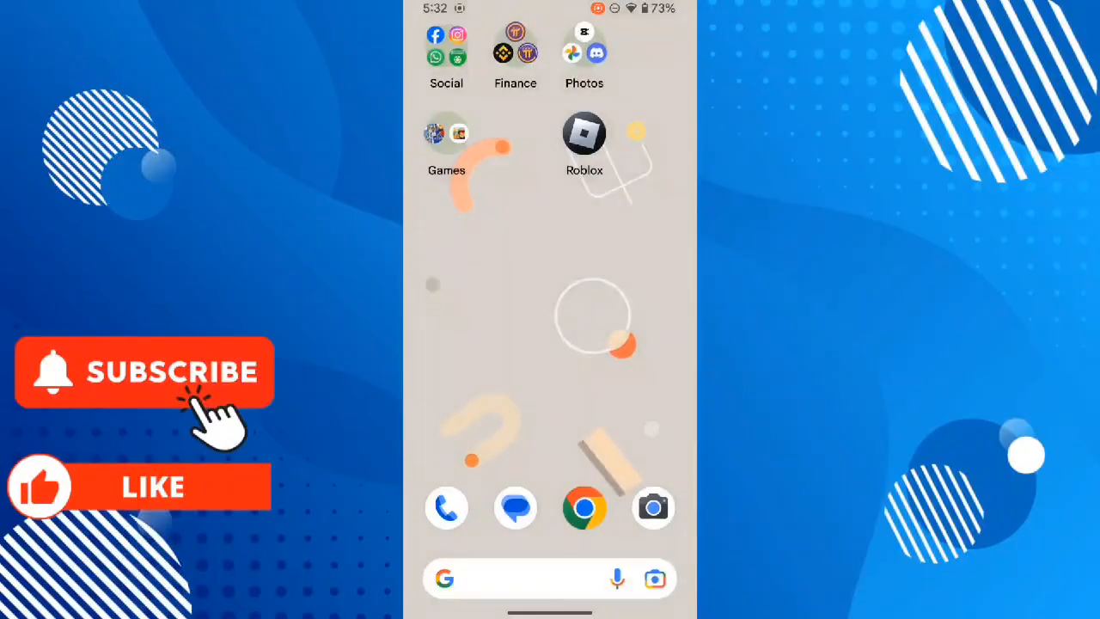
- Launch Chrome from the home screen dock
{"action": "left_click", "coordinate": [584, 507]}
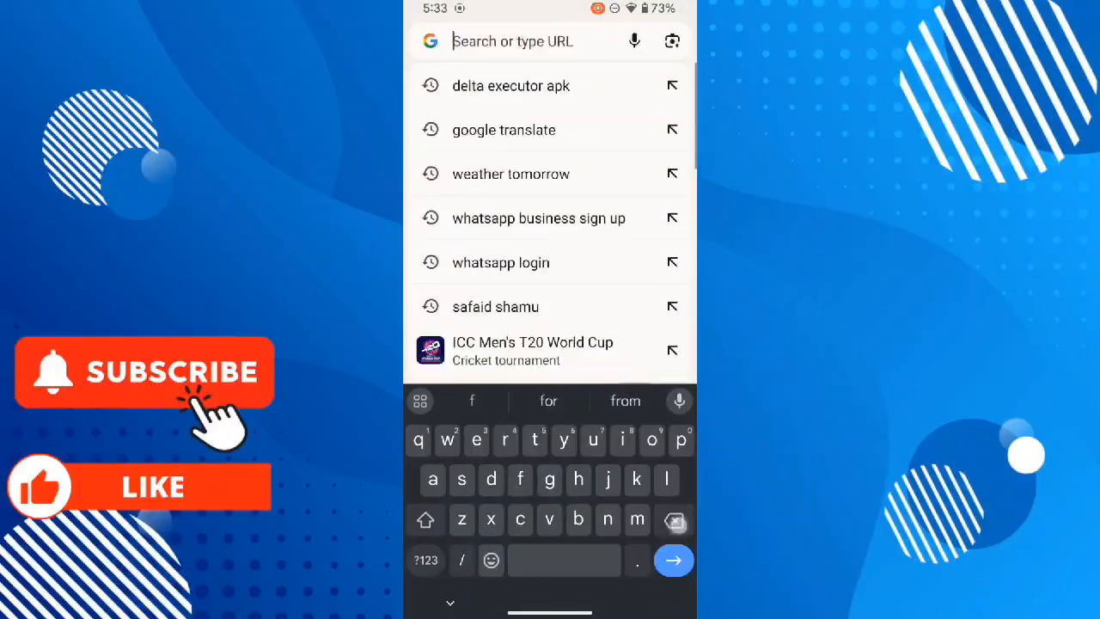
- Search 'delta executor apk' and open the Delta Executor website result
{"action": "type", "text": "delra"}
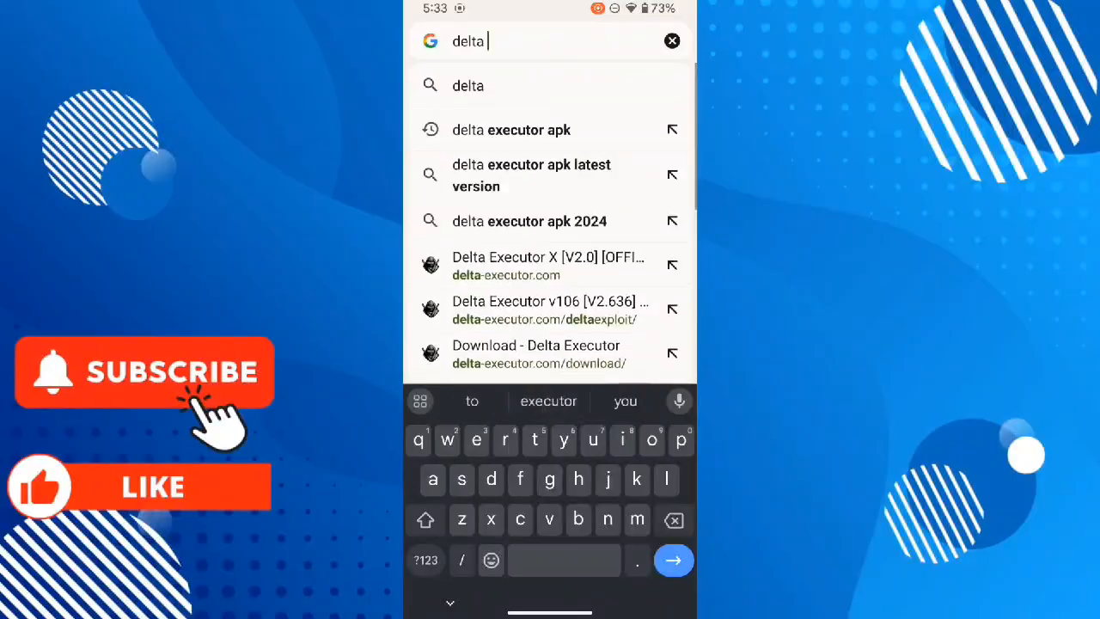
{"action": "left_click", "coordinate": [510, 129]}
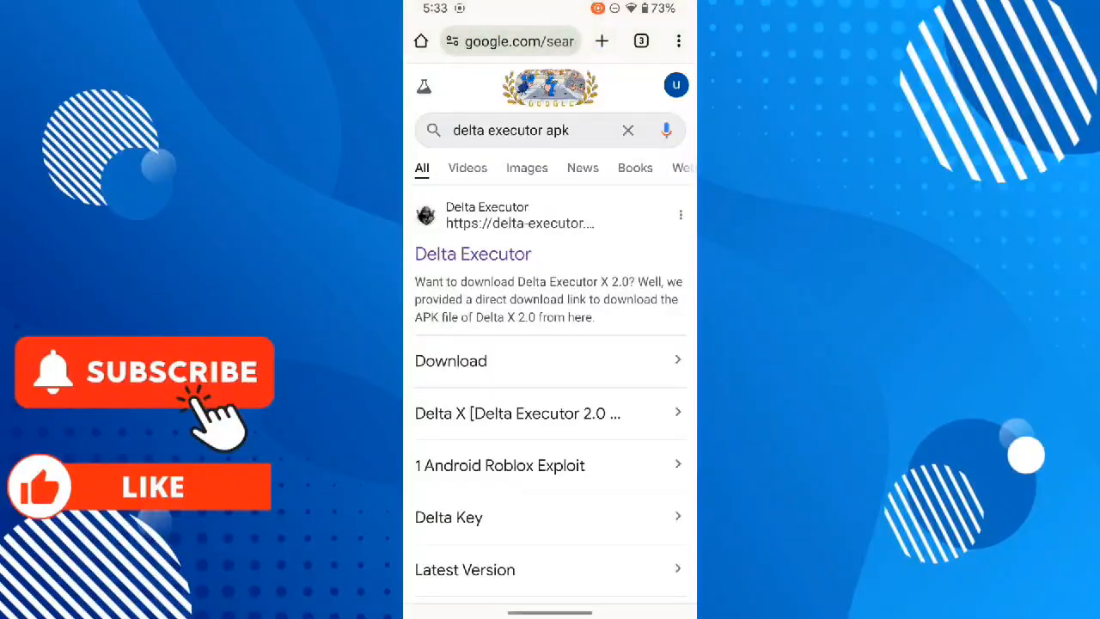
{"action": "left_click", "coordinate": [473, 254]}
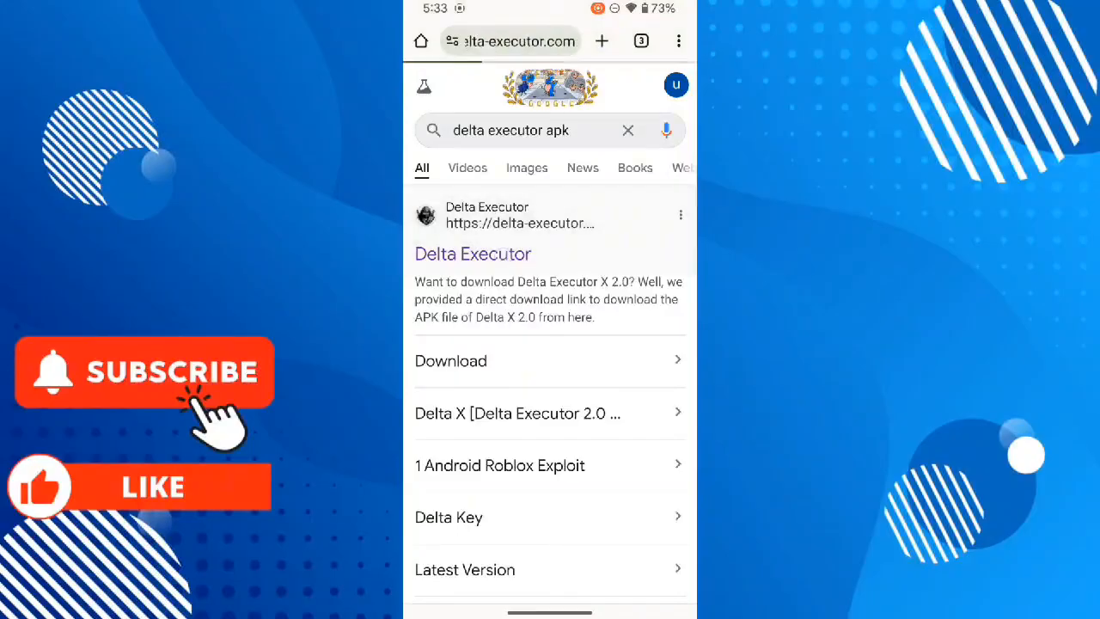
- Scroll the Delta Executor page down to the MediaFire note and download table
{"action": "left_click", "coordinate": [472, 253]}
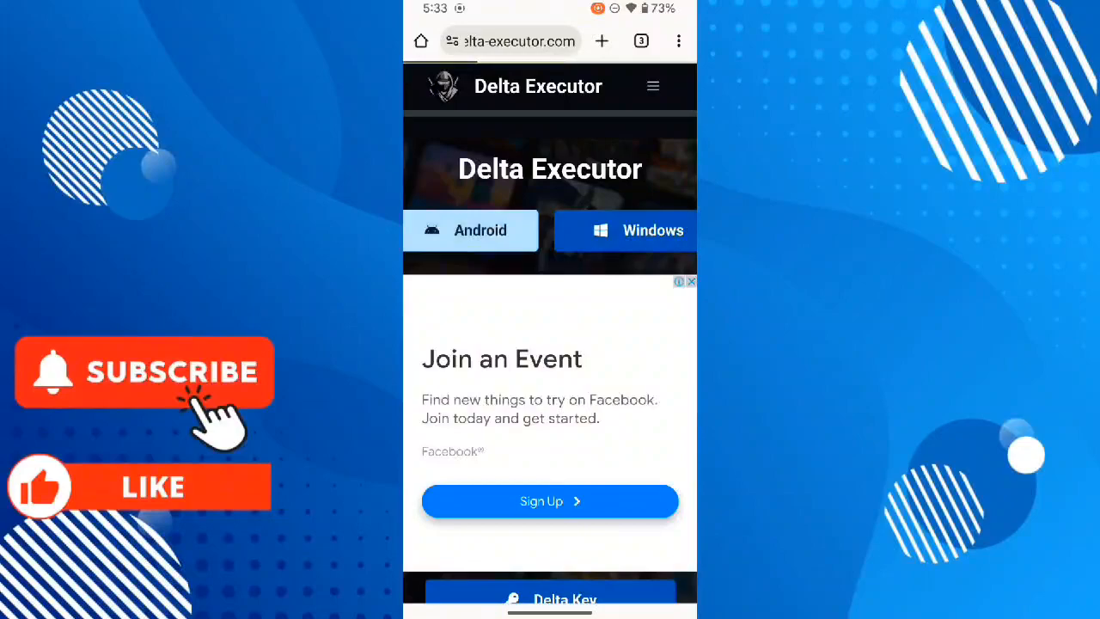
{"action": "scroll", "scroll_direction": "down", "scroll_amount": 3}
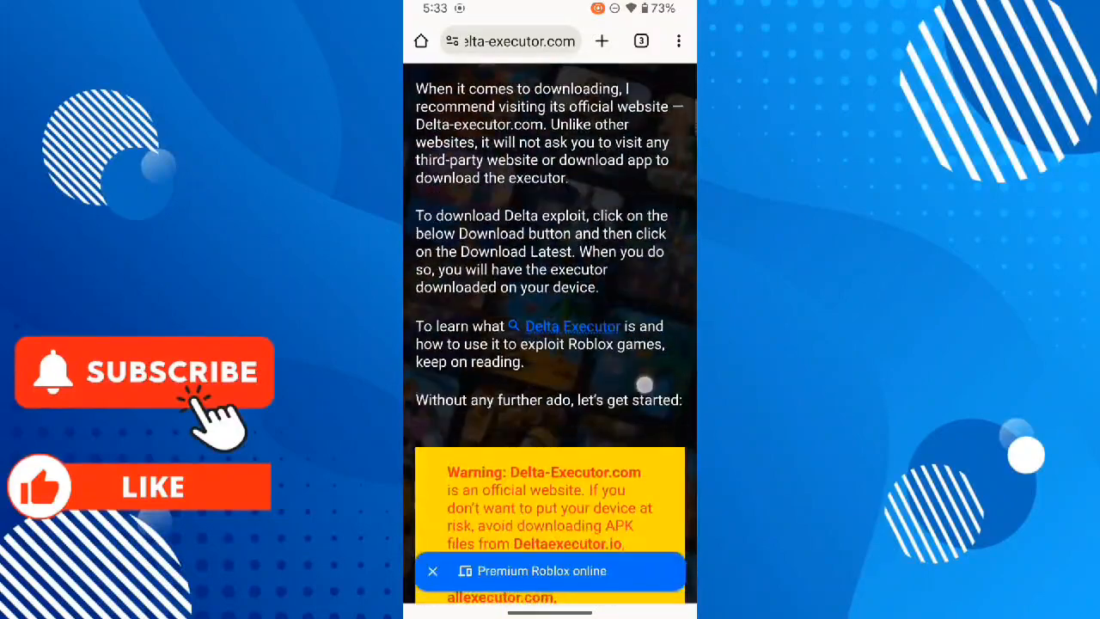
{"action": "scroll", "scroll_direction": "down", "scroll_amount": 3}
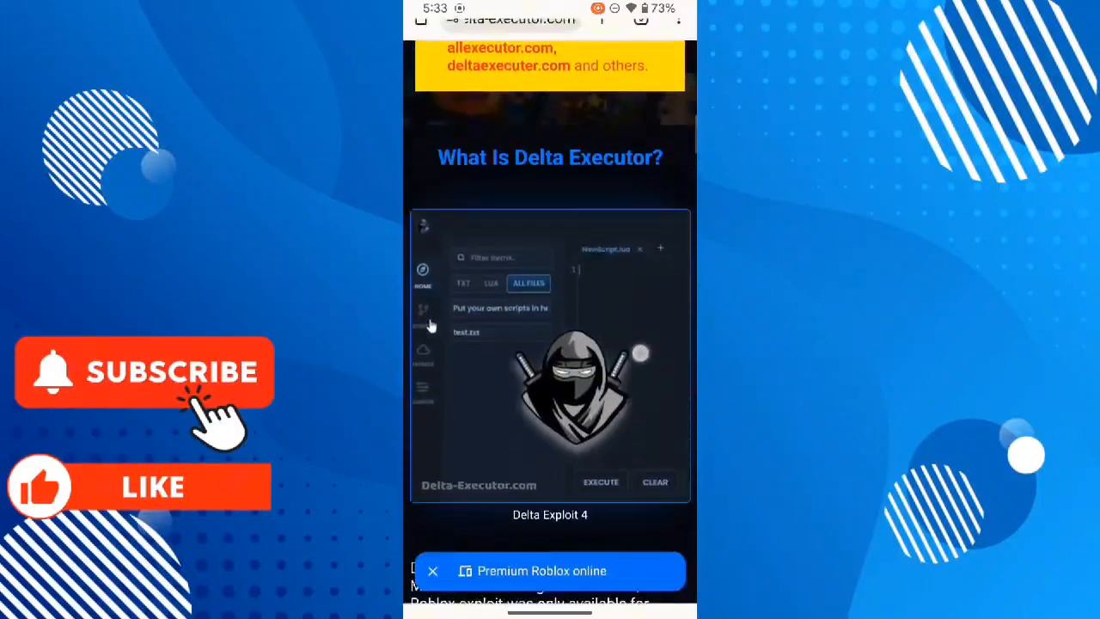
{"action": "scroll", "scroll_direction": "down", "scroll_amount": 3}
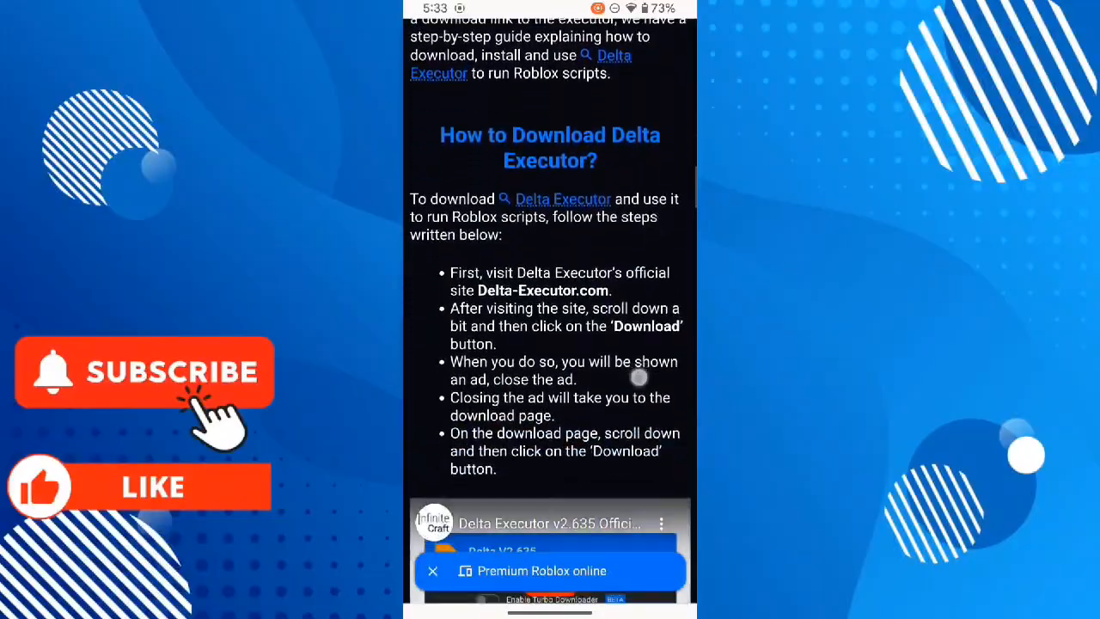
{"action": "scroll", "scroll_direction": "down", "scroll_amount": 3}
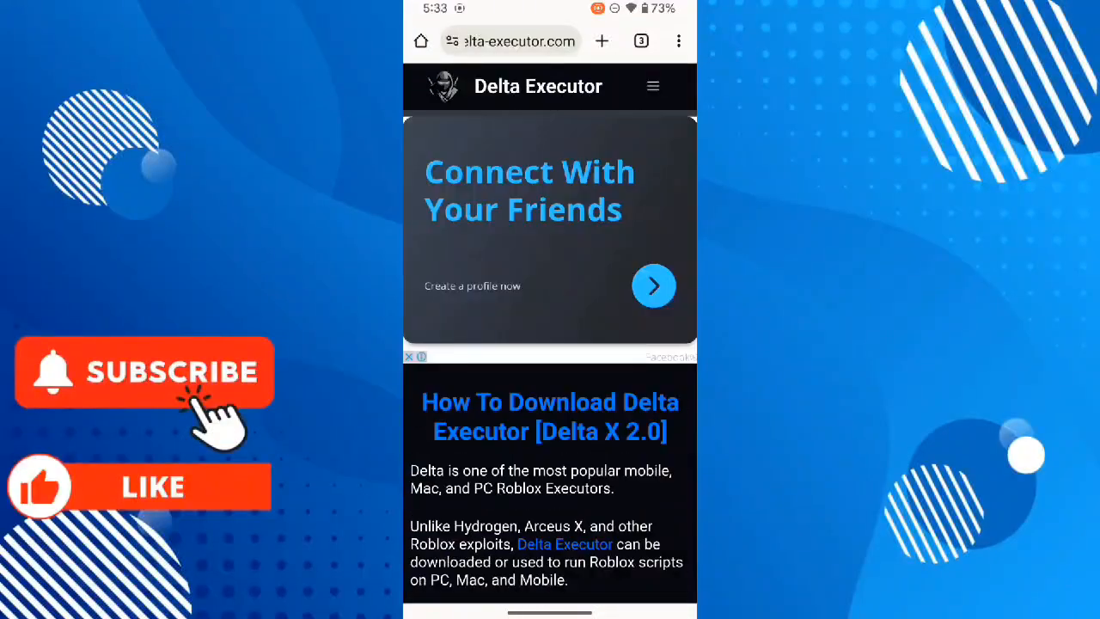
{"action": "scroll", "scroll_direction": "down", "scroll_amount": 3}
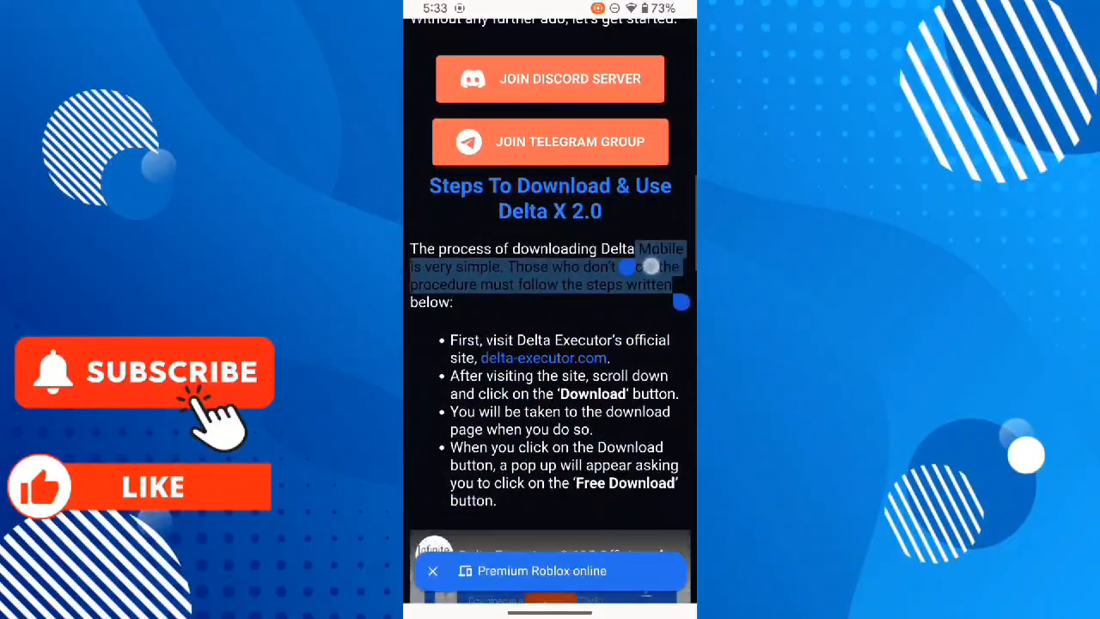
{"action": "scroll", "scroll_direction": "down", "scroll_amount": 3}
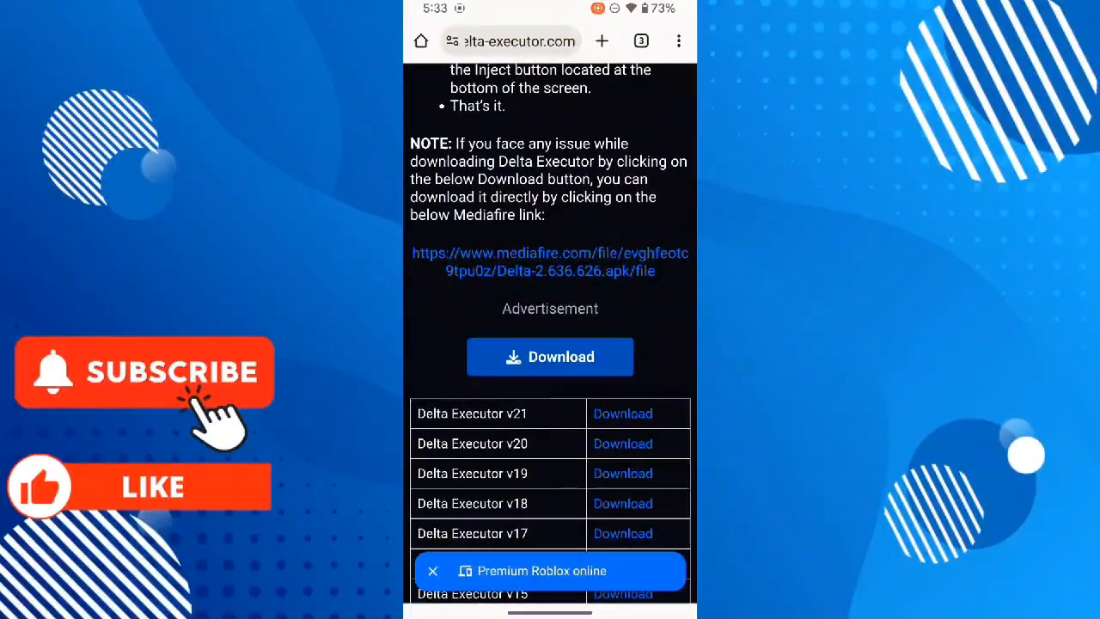
- Follow the mediafire.com link to download the Delta APK
{"action": "left_click", "coordinate": [549, 261]}
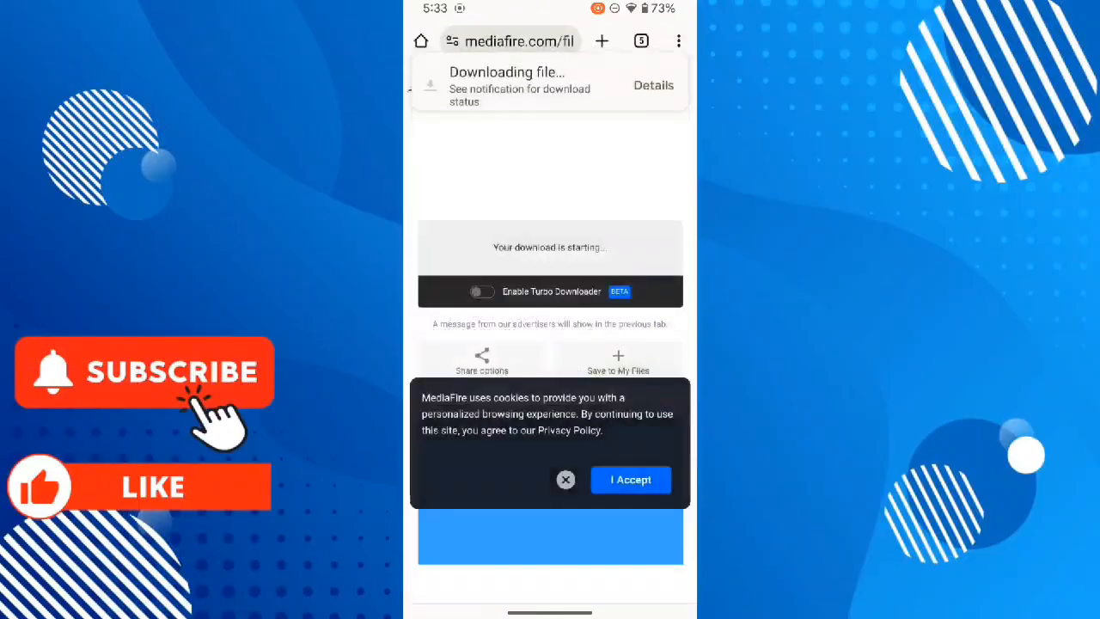
{"action": "left_click_drag", "start_coordinate": [550, 9], "coordinate": [550, 344]}
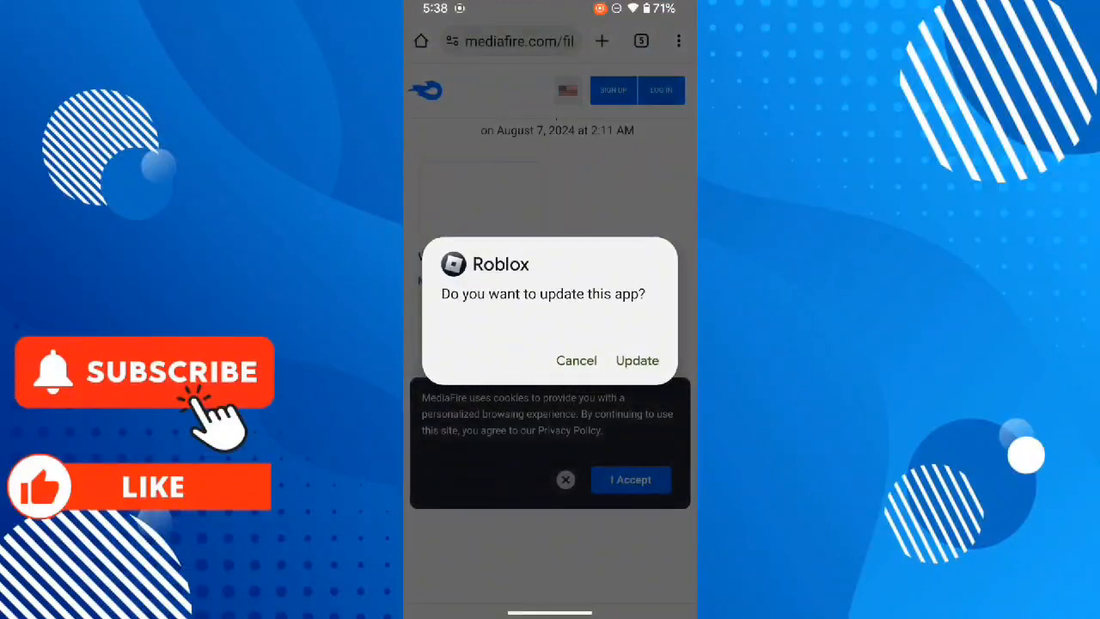
- Approve the Roblox update install, dismiss 'App not installed', and launch Play Store
{"action": "left_click", "coordinate": [636, 360]}
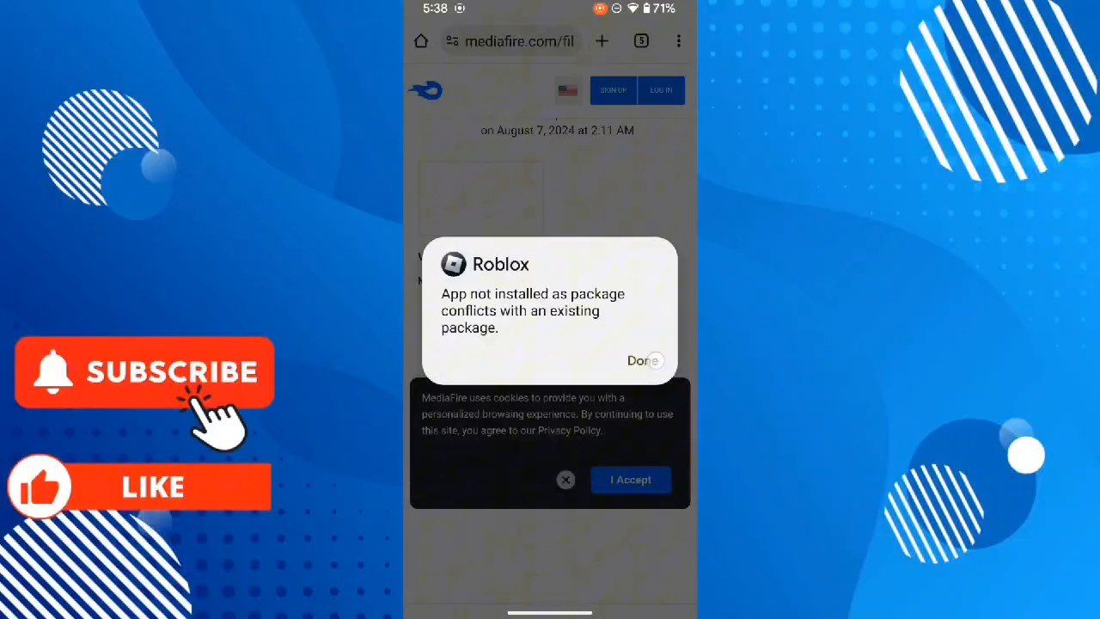
{"action": "left_click", "coordinate": [643, 360]}
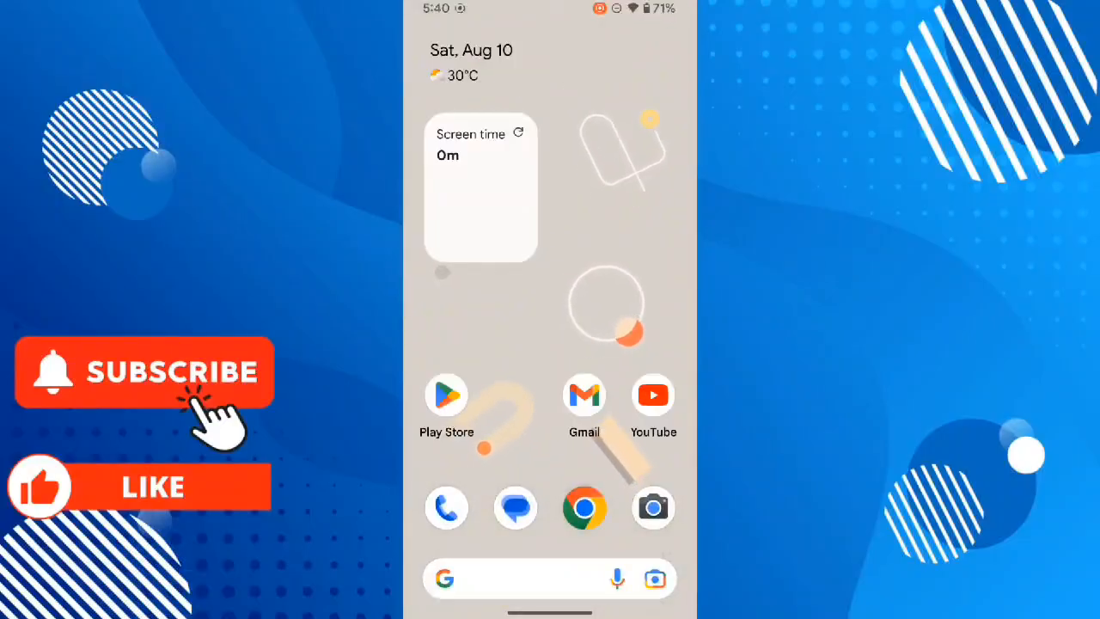
{"action": "left_click", "coordinate": [445, 395]}
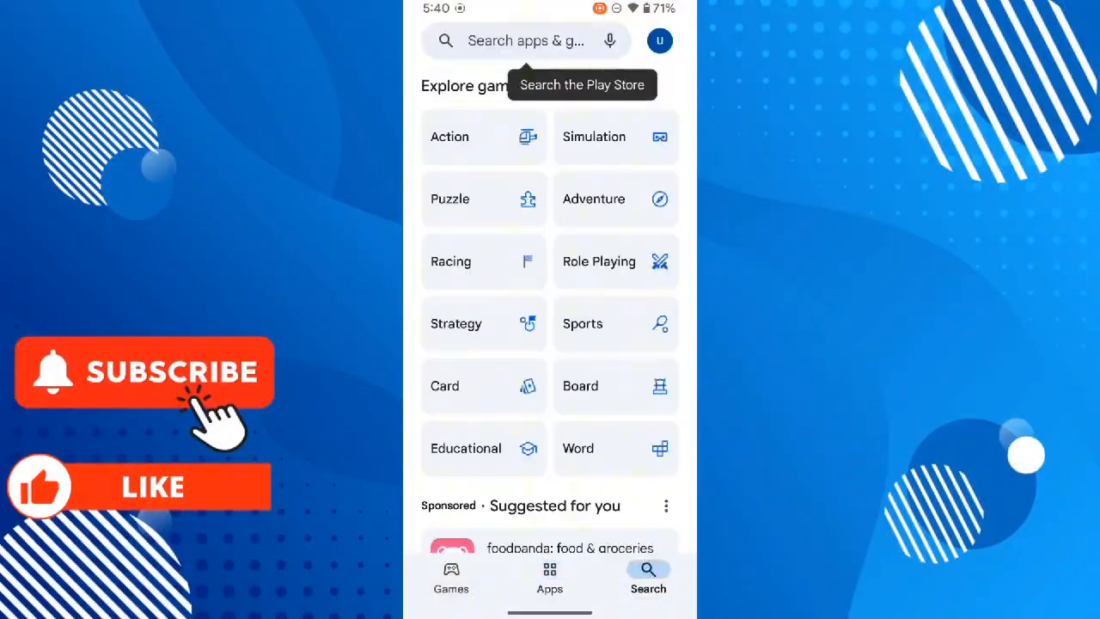
- Search the Play Store for 'roblox' via the suggestion
{"action": "type", "text": "ro"}
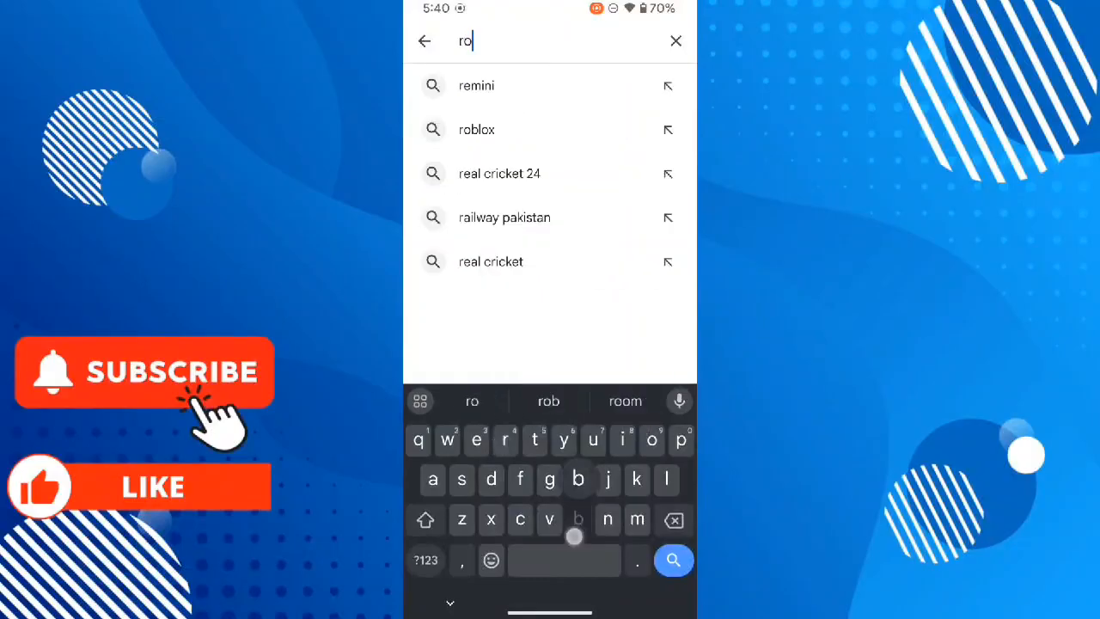
{"action": "left_click", "coordinate": [476, 129]}
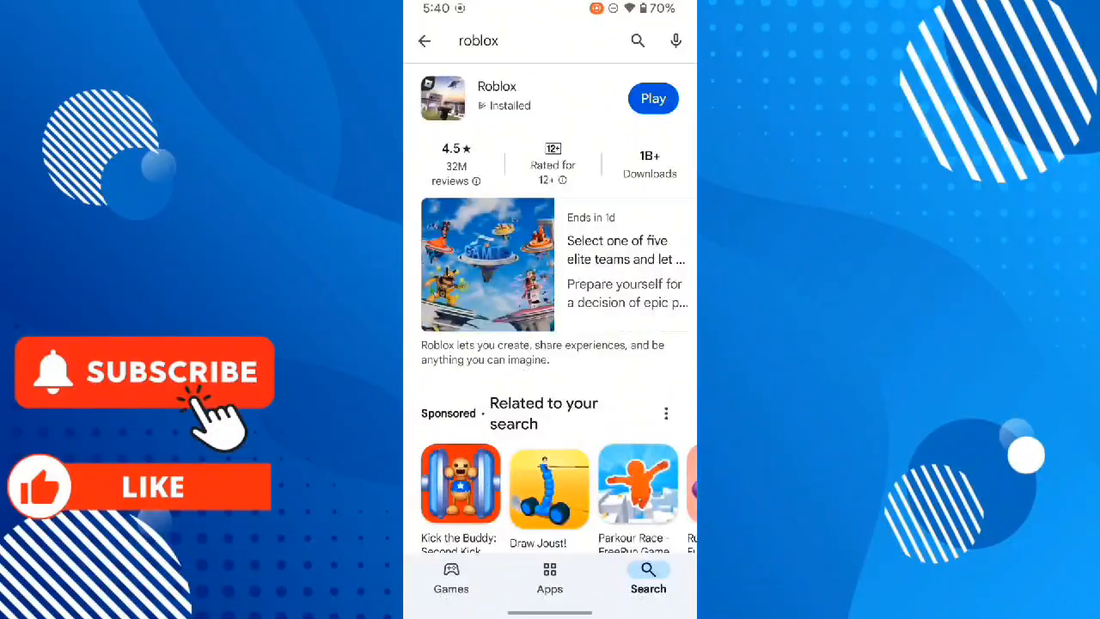